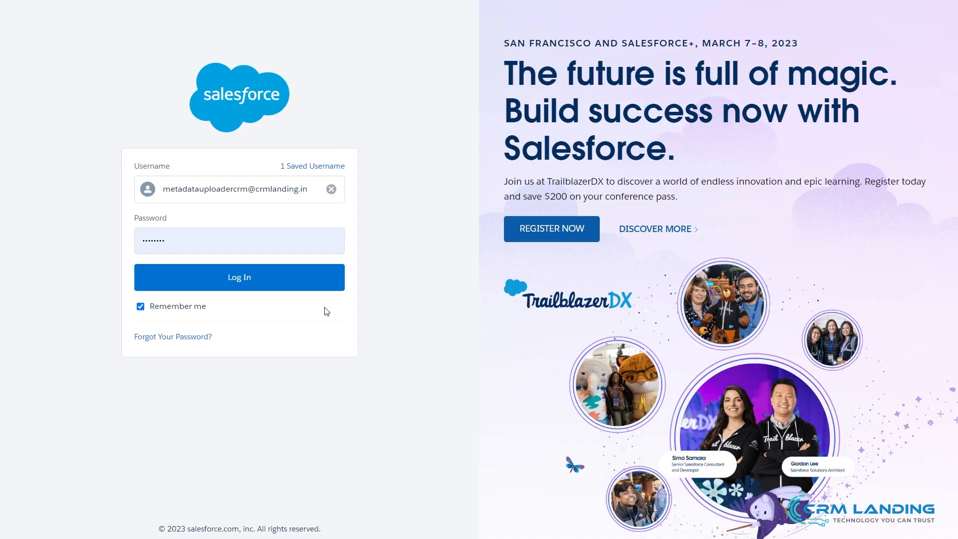
Log in to the org and launch Metadata Manager from the App Launcher search 'meta'
left_click(239, 277)
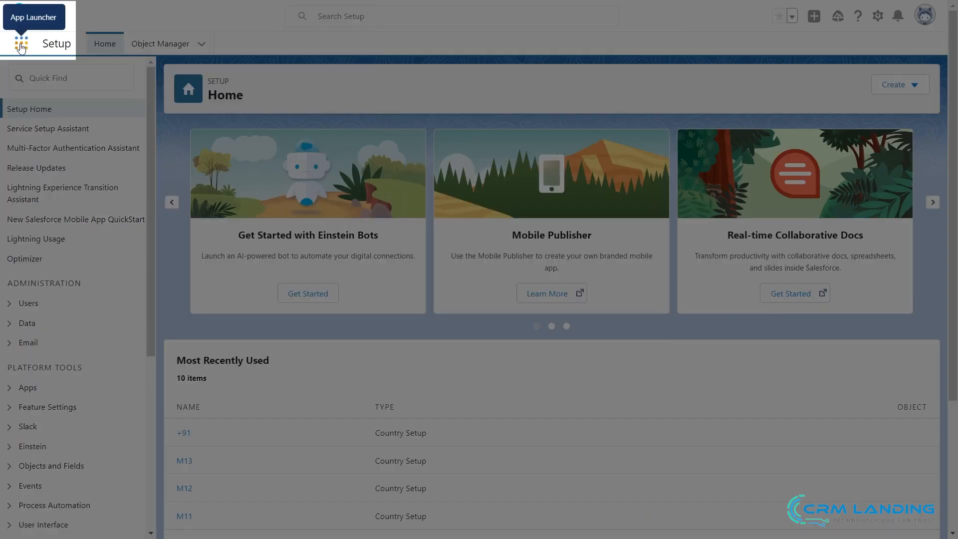
type("m")
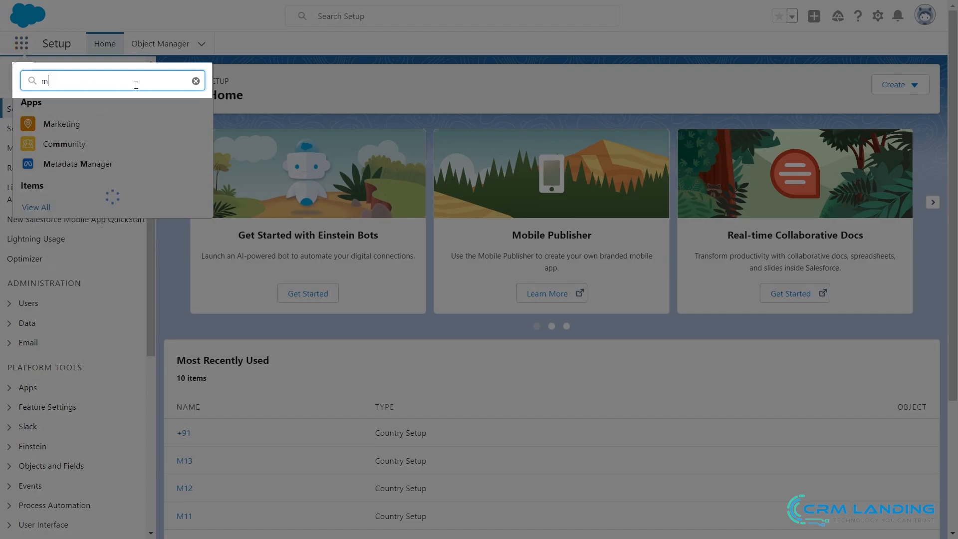
type("eta")
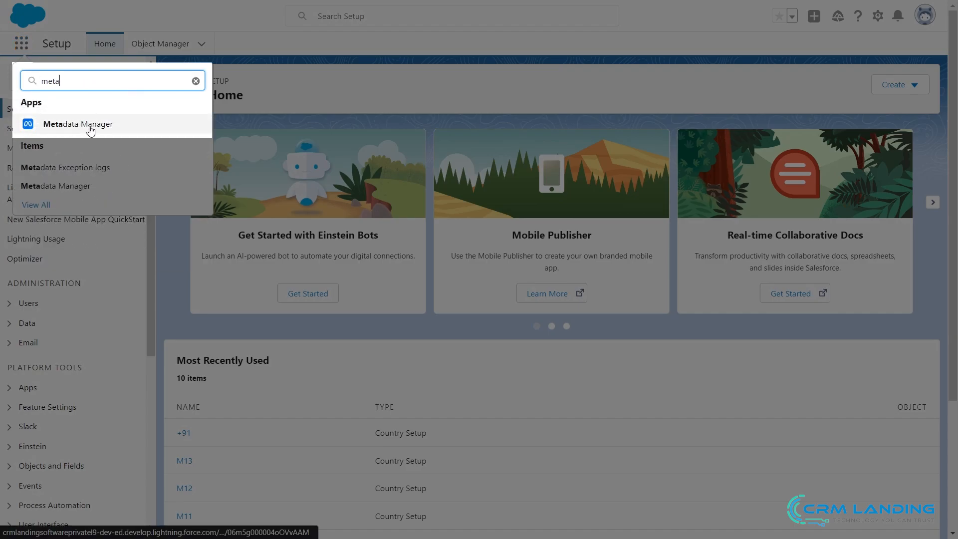
left_click(78, 124)
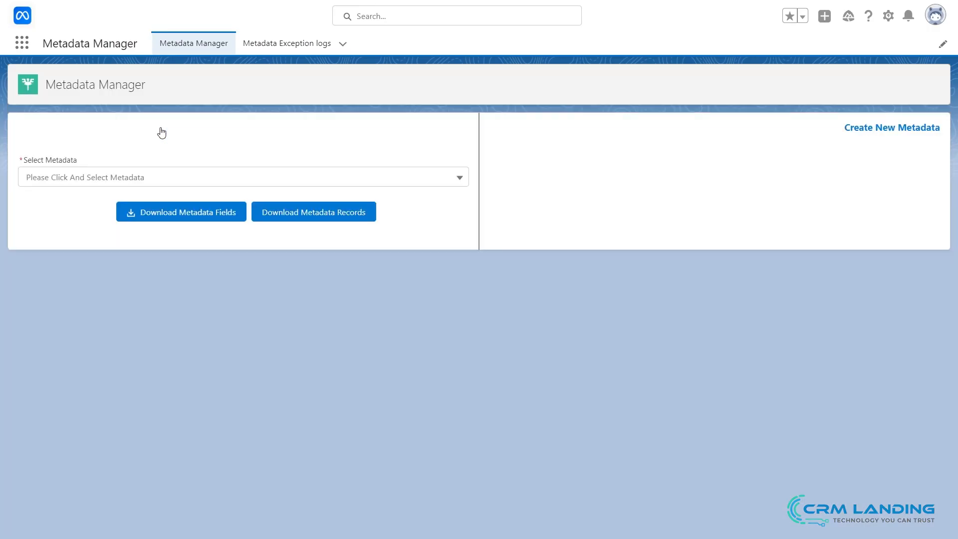
Select the Country Setup metadata type and download its existing records
left_click(892, 128)
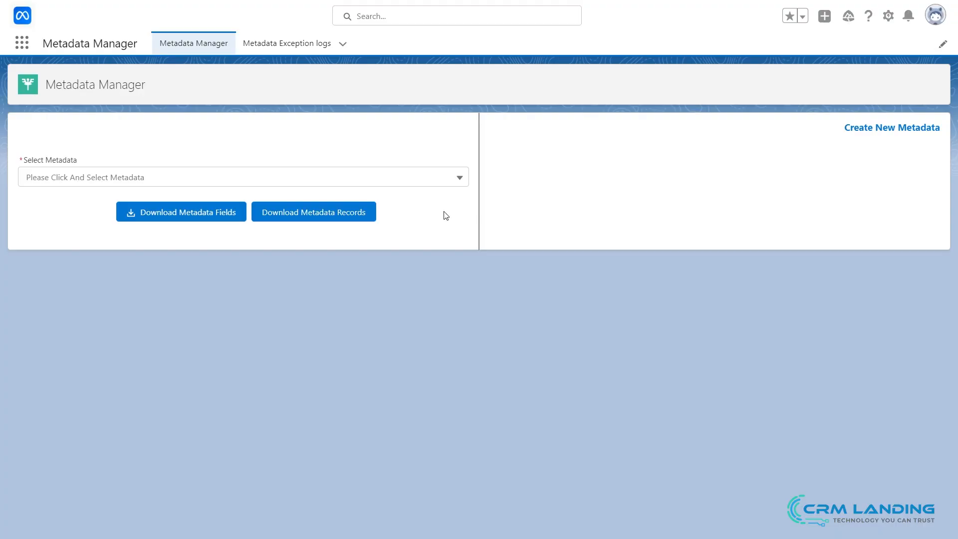
left_click(243, 178)
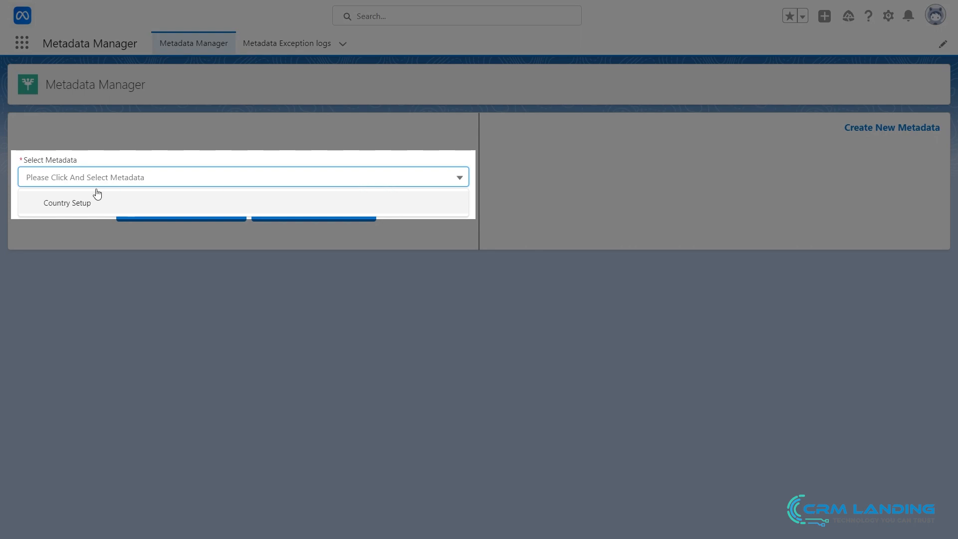
left_click(67, 202)
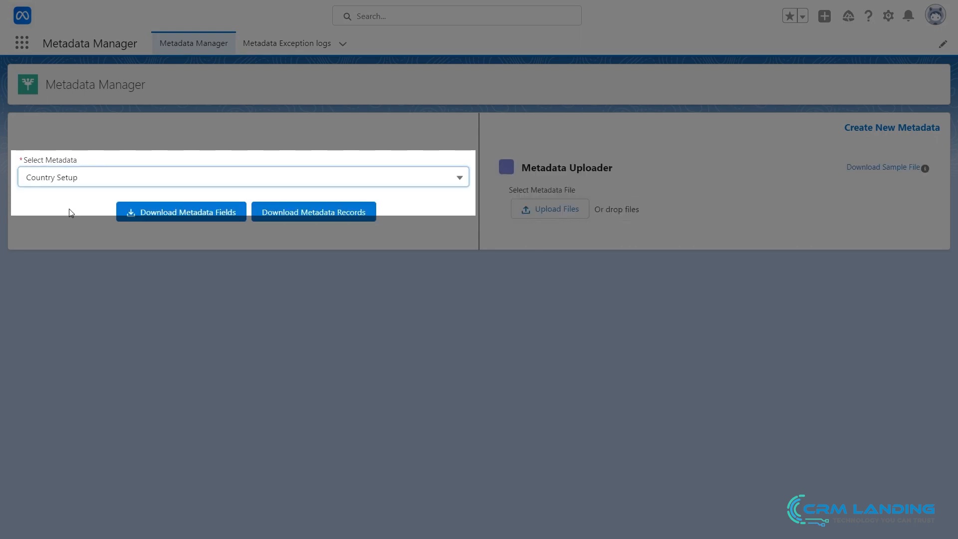
left_click(181, 212)
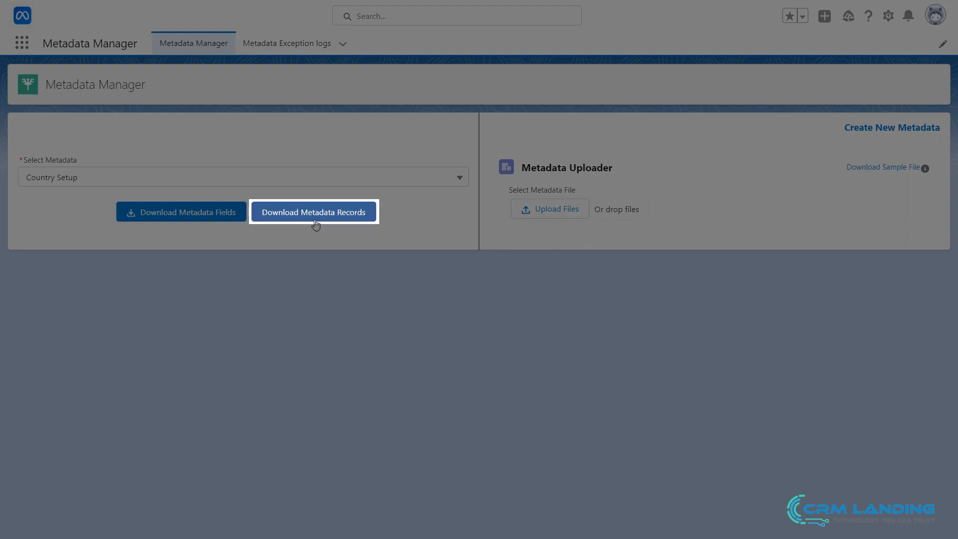
left_click(314, 212)
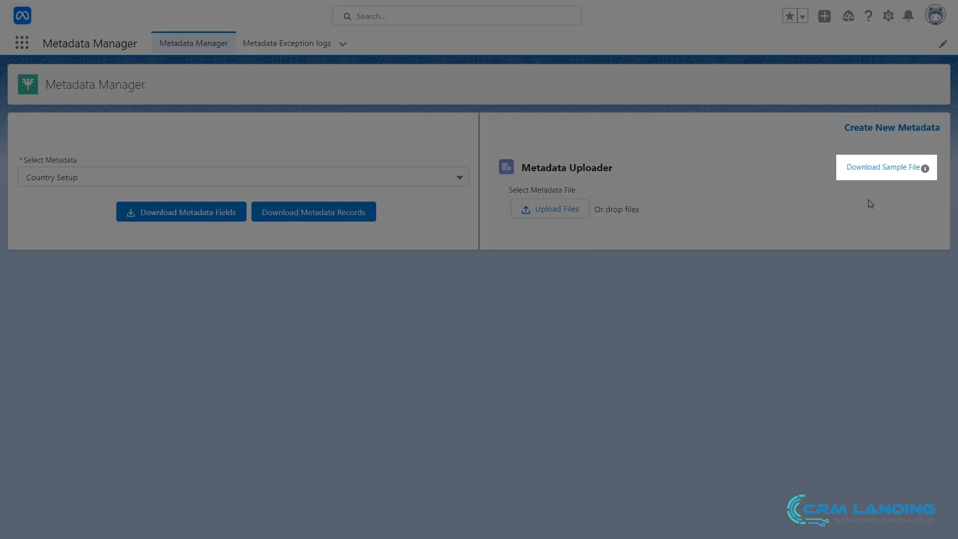
Download the sample CSV template from the Metadata Uploader panel
left_click(885, 167)
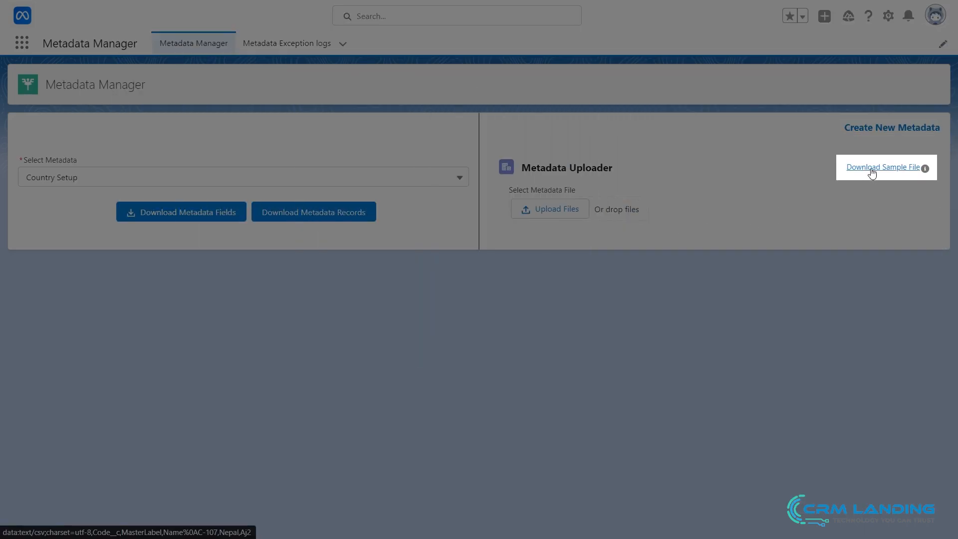
left_click(885, 167)
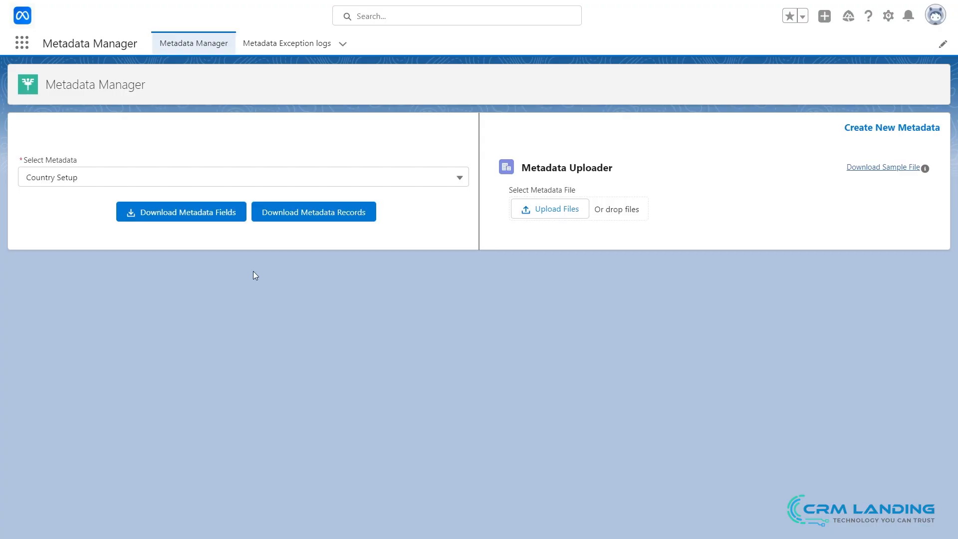
left_click(549, 208)
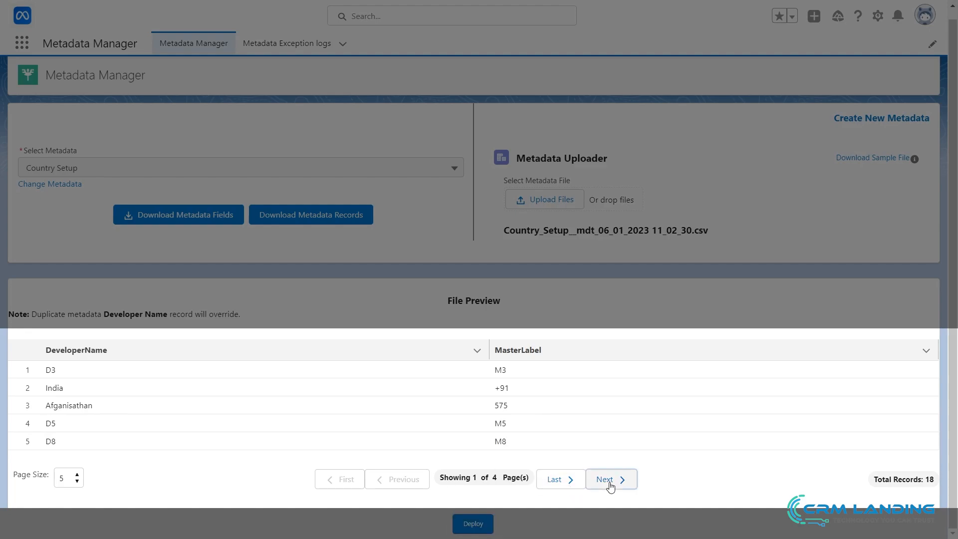
Page through the file preview to the last page of the 18 Country Setup records
left_click(609, 478)
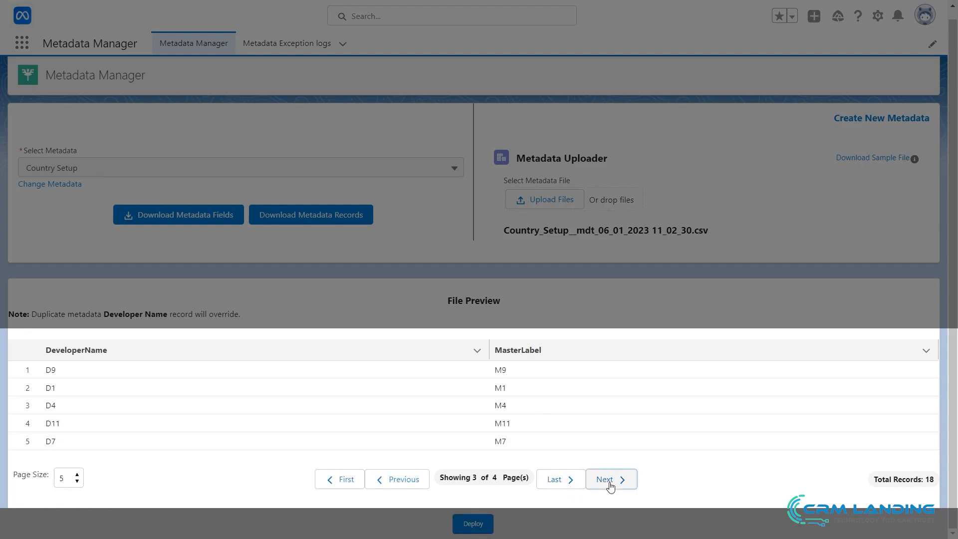
left_click(610, 479)
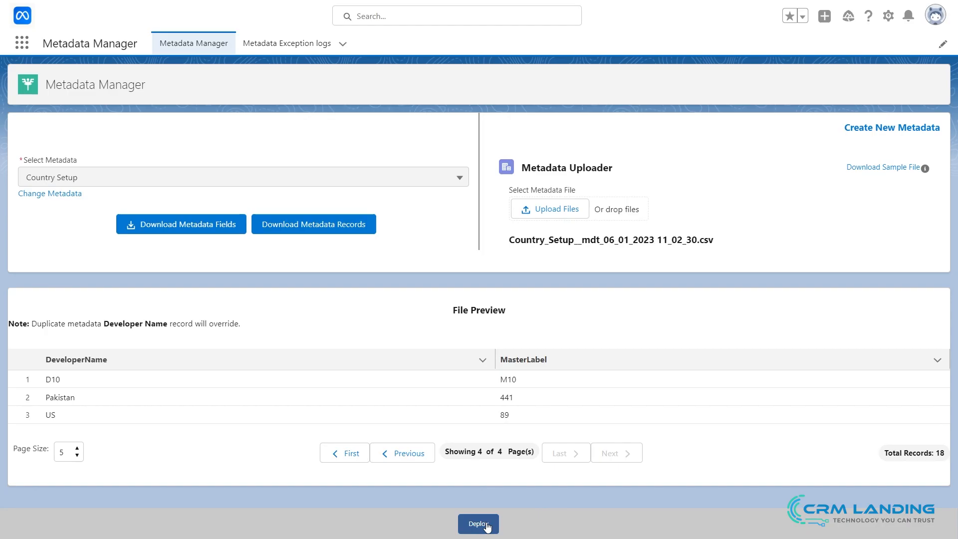
Deploy the uploaded Country Setup records, confirm, and view the deployment status
left_click(478, 523)
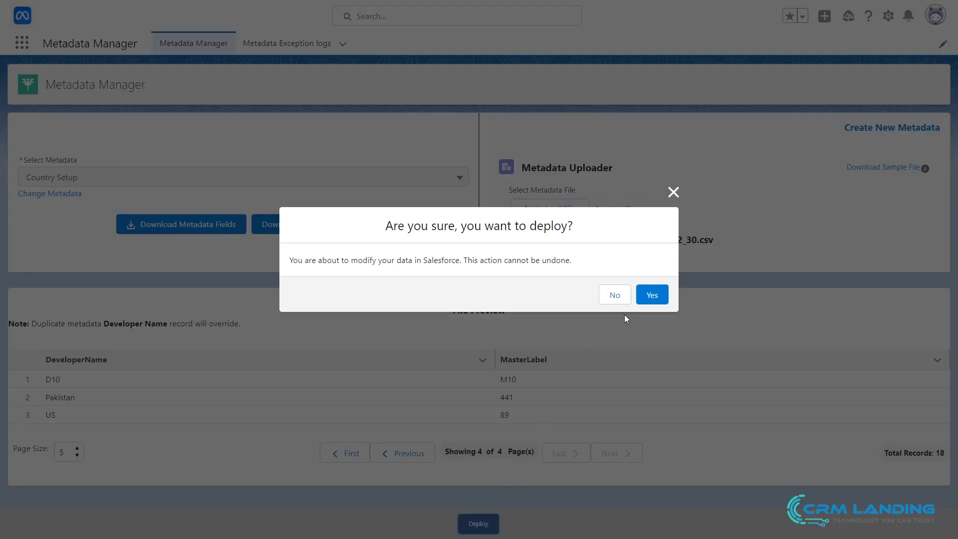
left_click(651, 295)
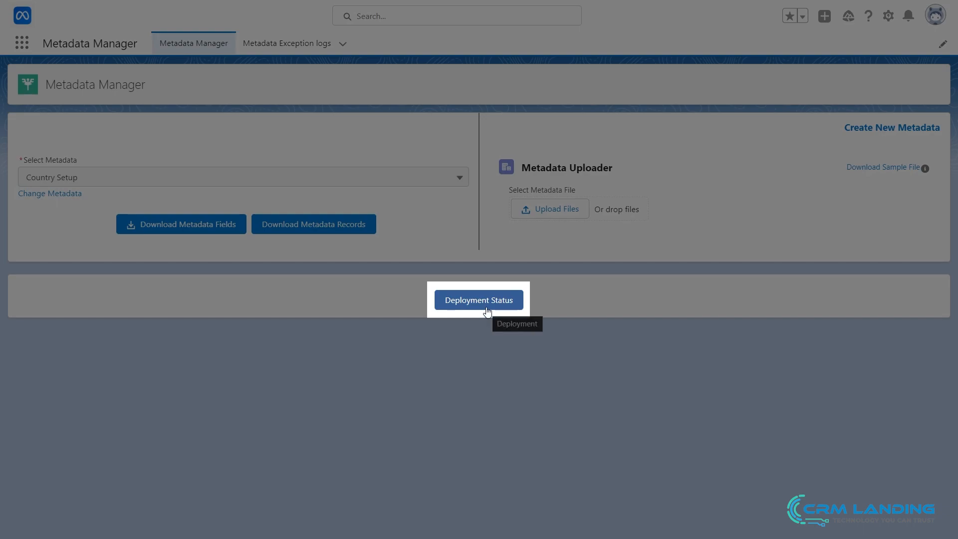
left_click(479, 300)
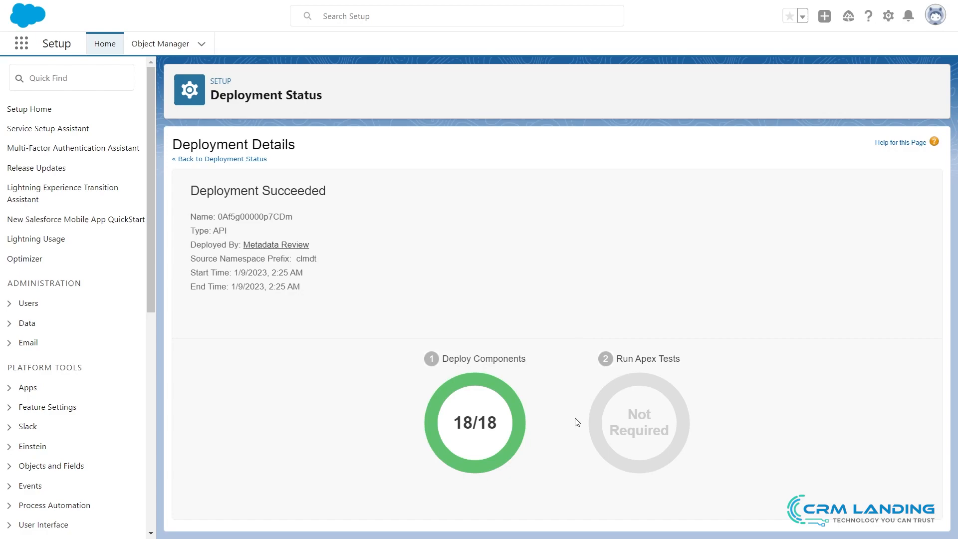
mouse_move(518, 477)
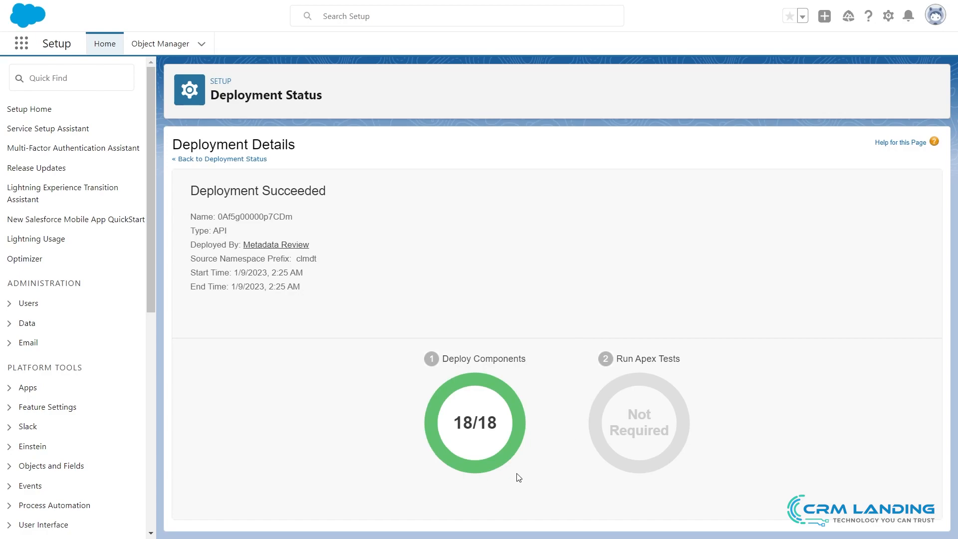